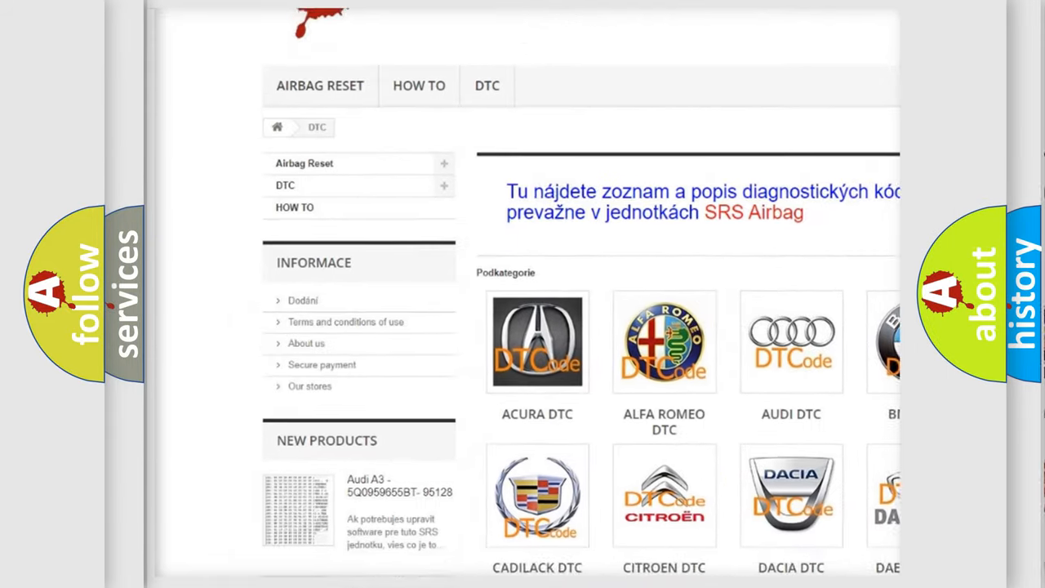
{"action": "scroll", "scroll_direction": "down", "scroll_amount": 3}
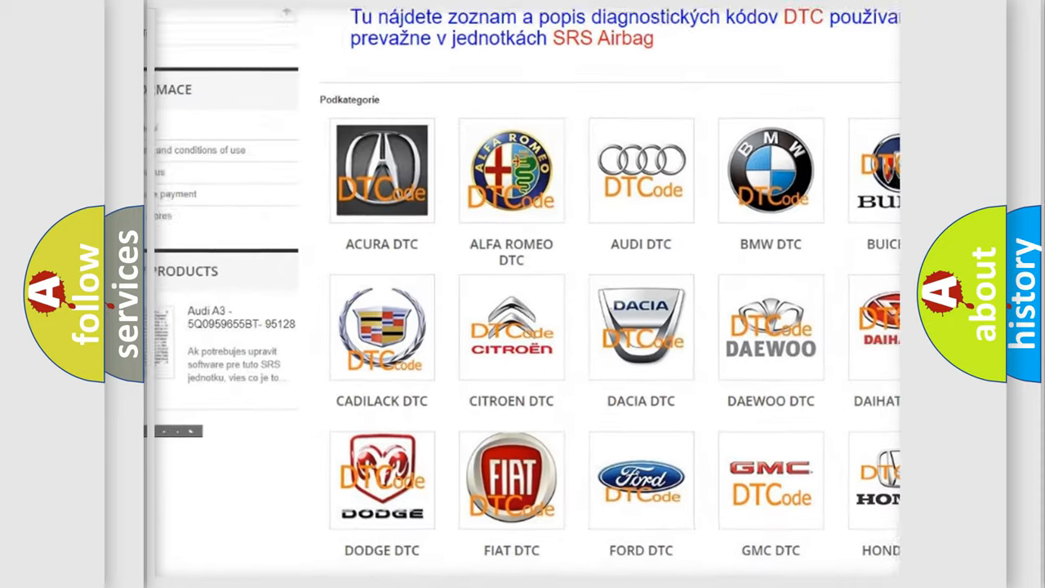
{"action": "scroll", "scroll_direction": "down", "scroll_amount": 3}
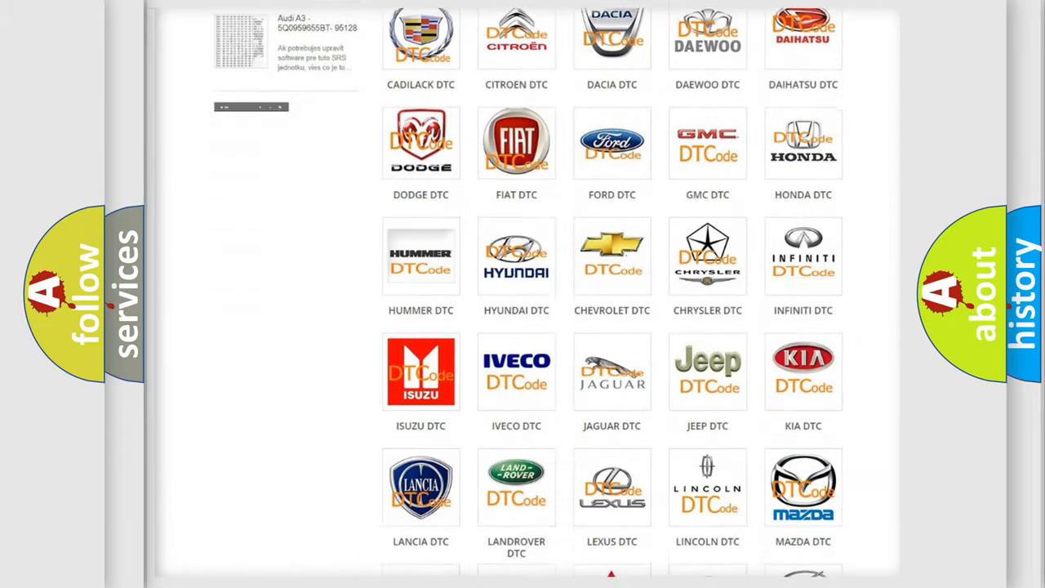
{"action": "scroll", "scroll_direction": "down", "scroll_amount": 3}
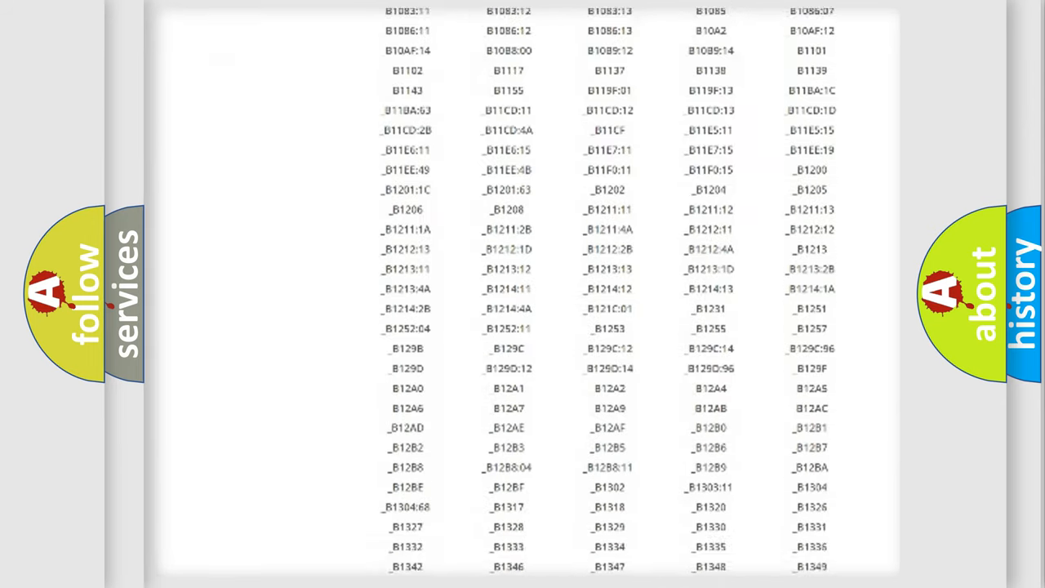
{"action": "scroll", "scroll_direction": "down", "scroll_amount": 3}
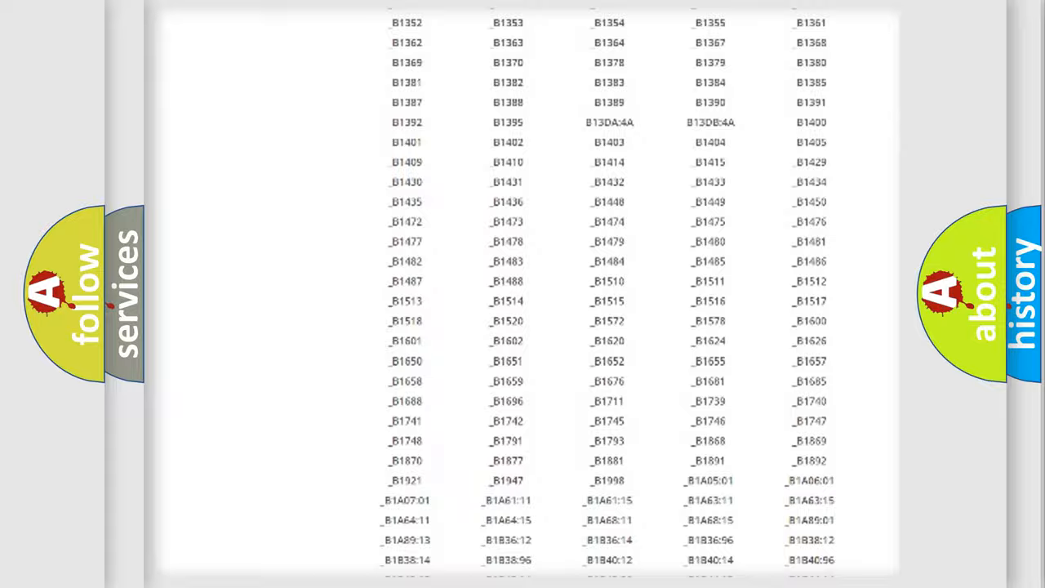